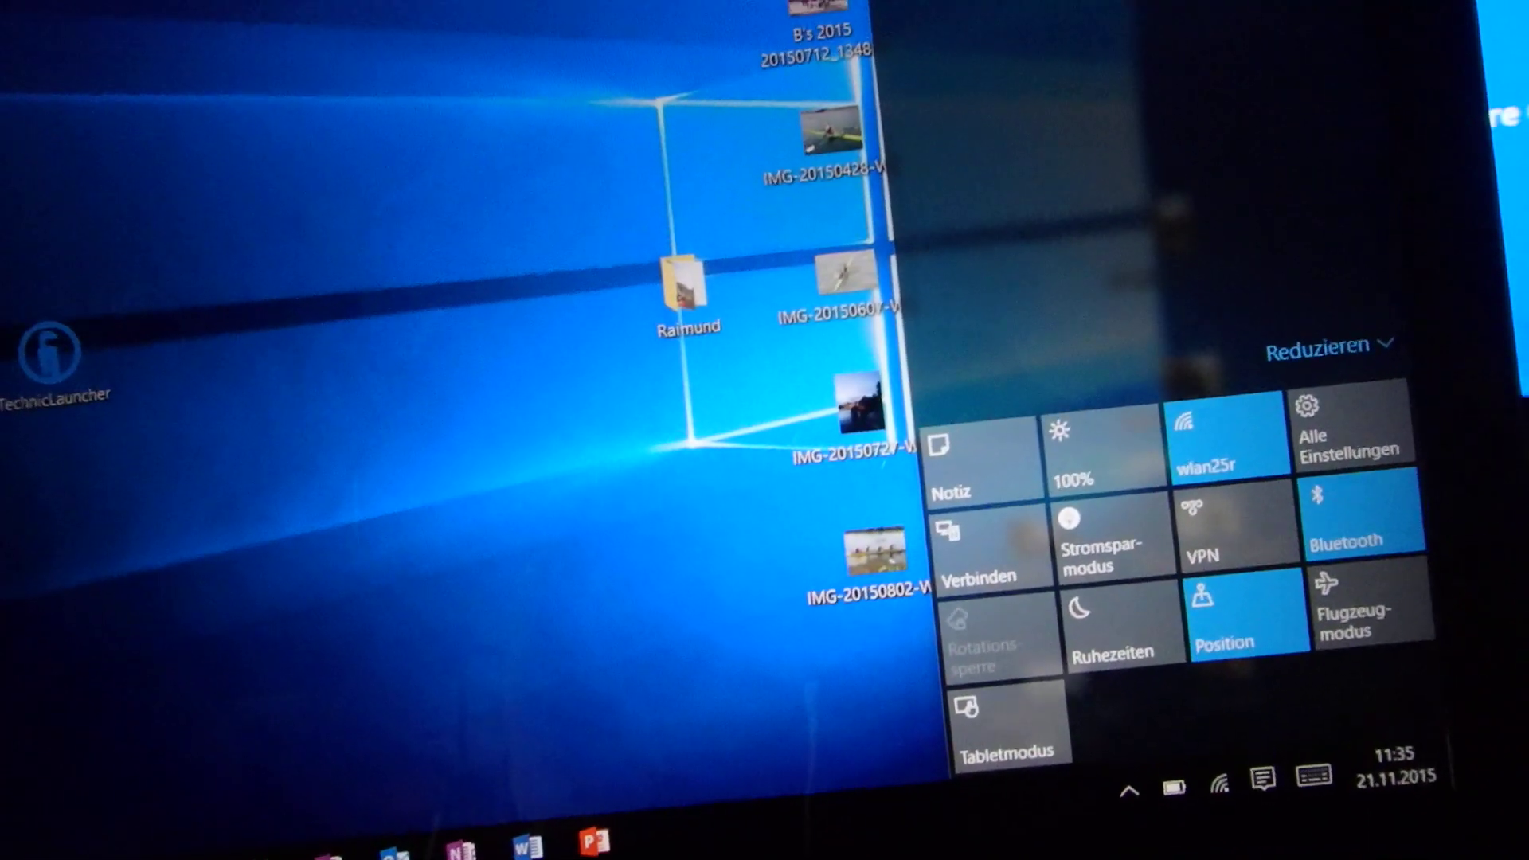
- Bring up the Action Center notification panel with its quick action tiles
left_click(978, 541)
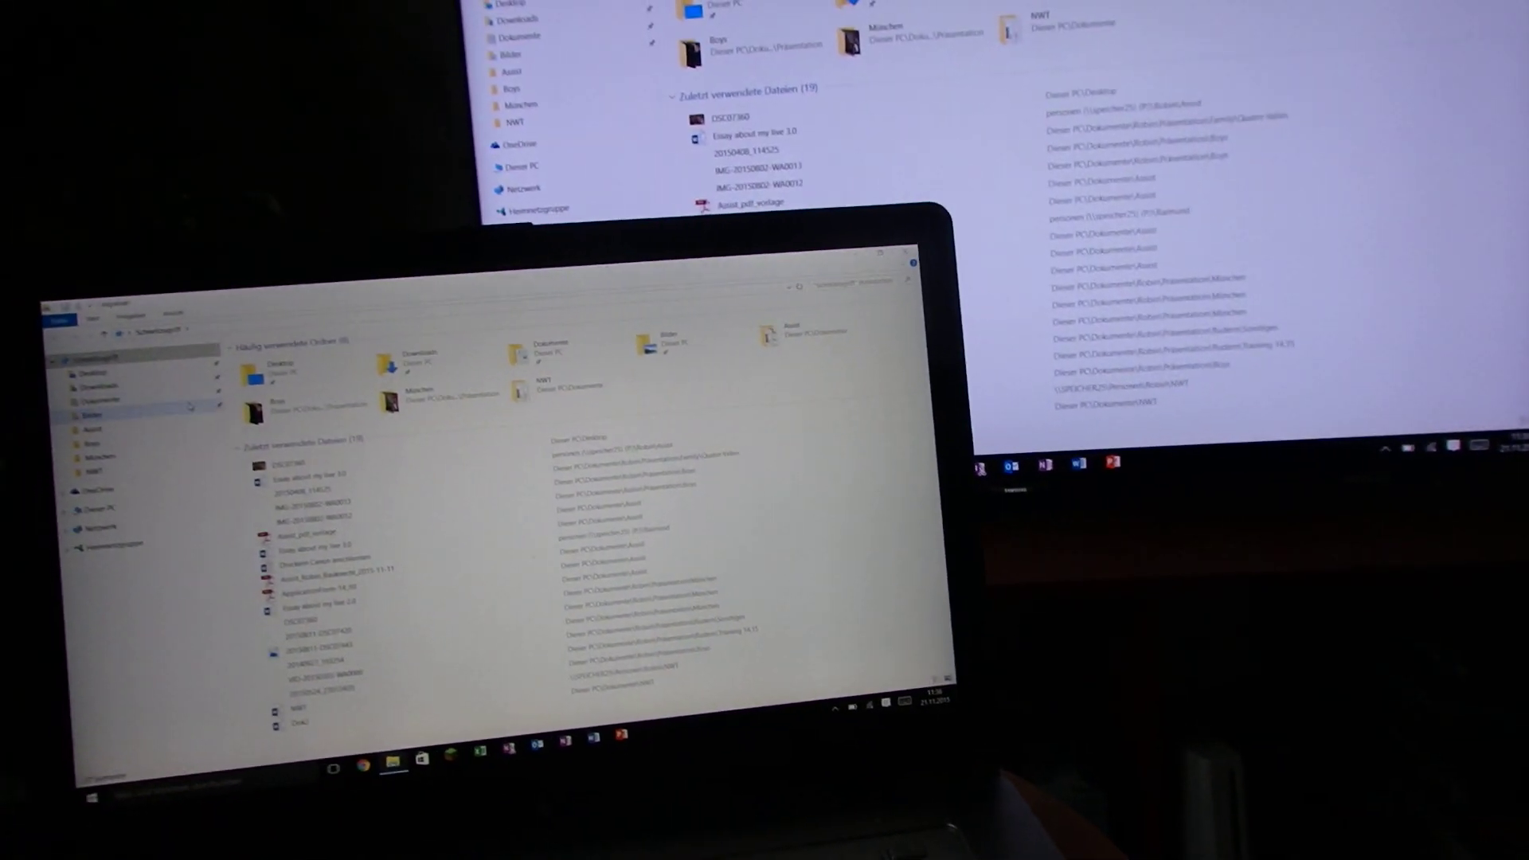
- Browse to Dieser PC and enter the Bilder (\\speicher25) (B:) network drive
left_click(114, 511)
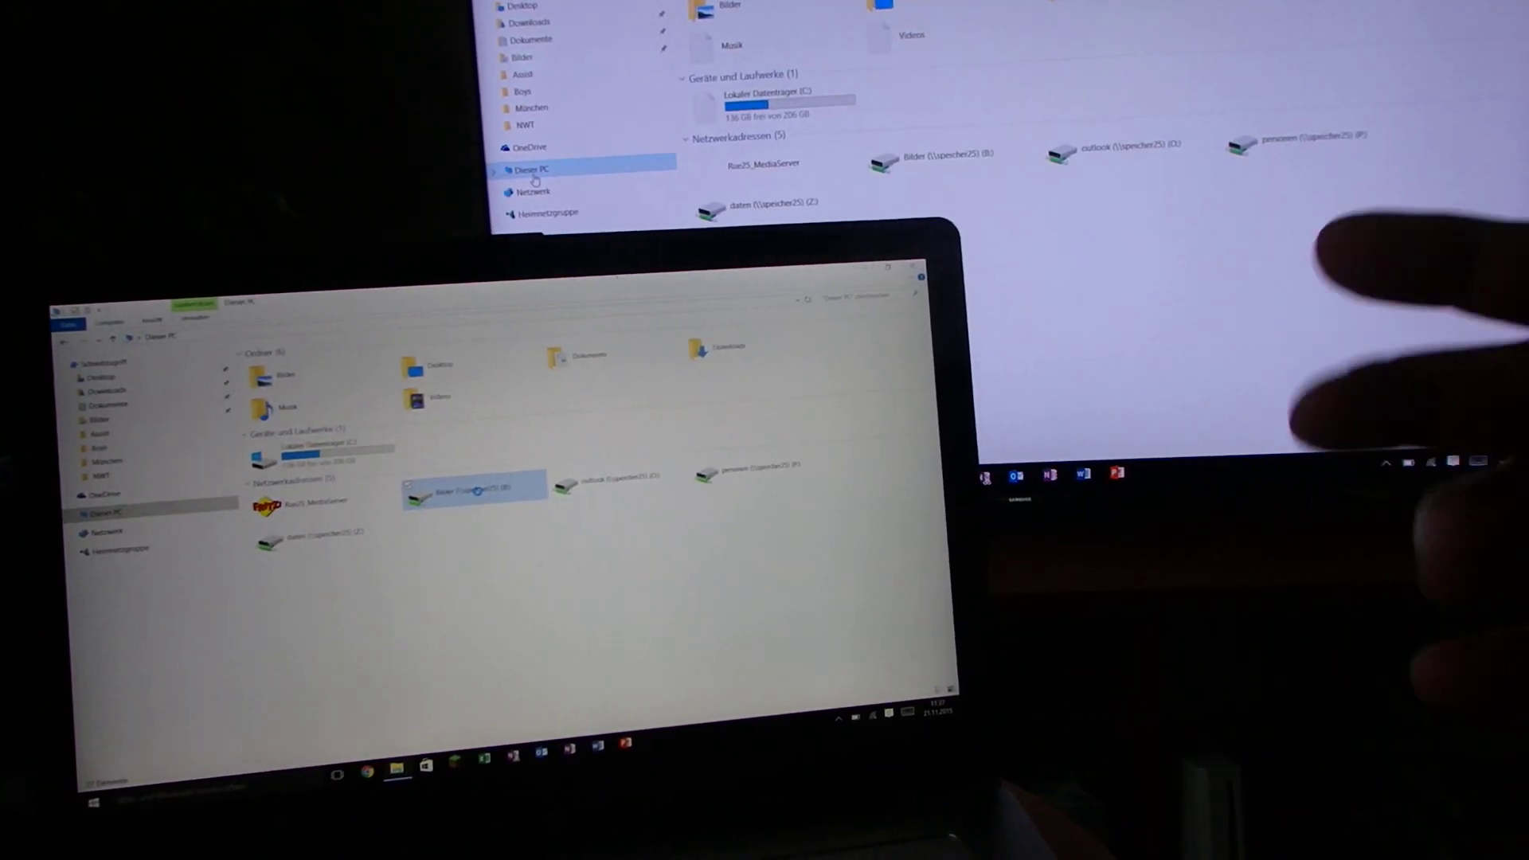
double_click(473, 487)
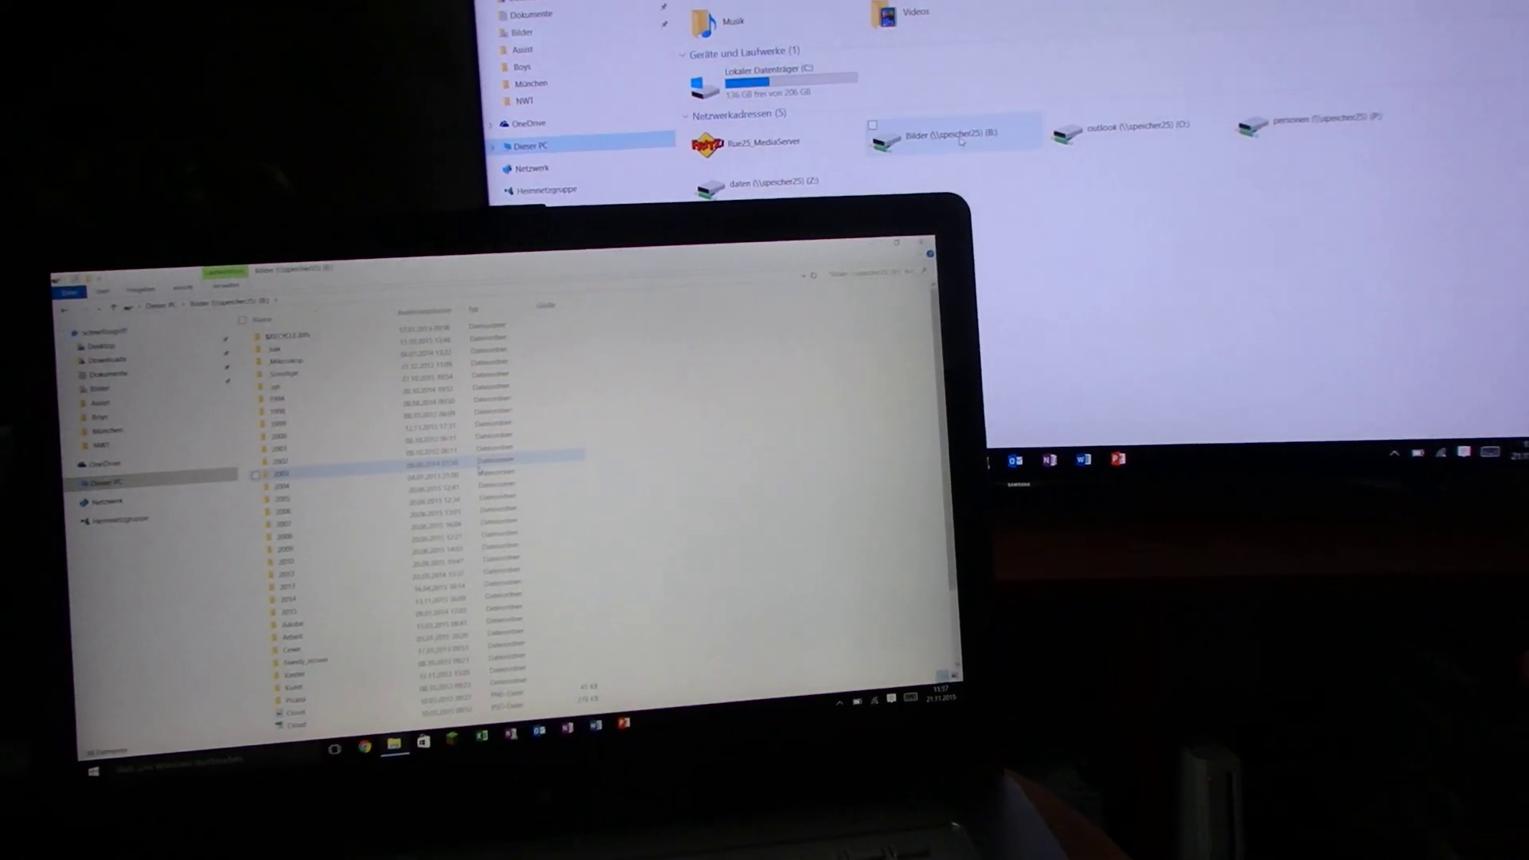